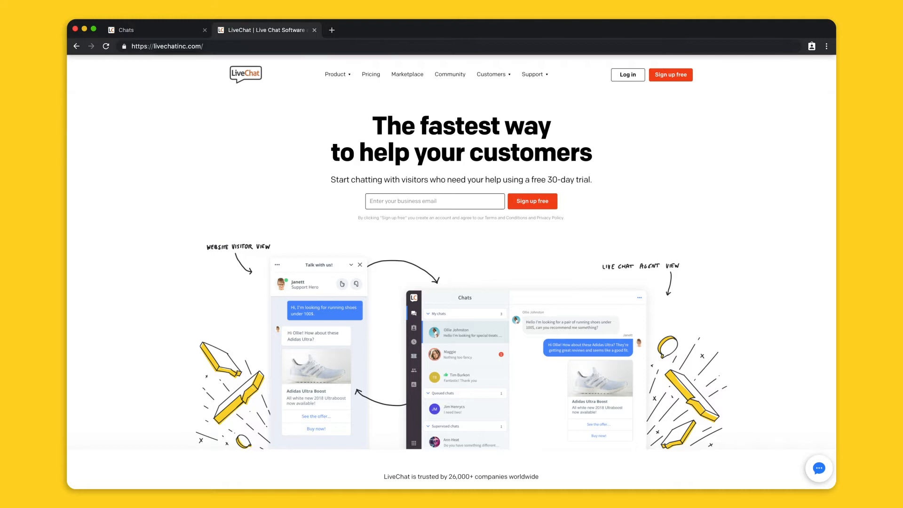
mouse_move(786, 449)
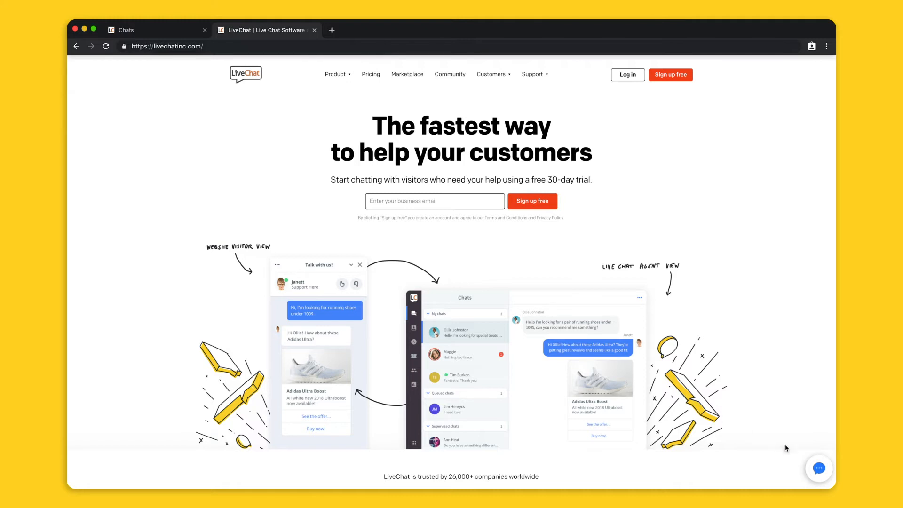
Step: Launch the LiveChat widget from the bubble at the bottom right of the homepage
left_click(818, 467)
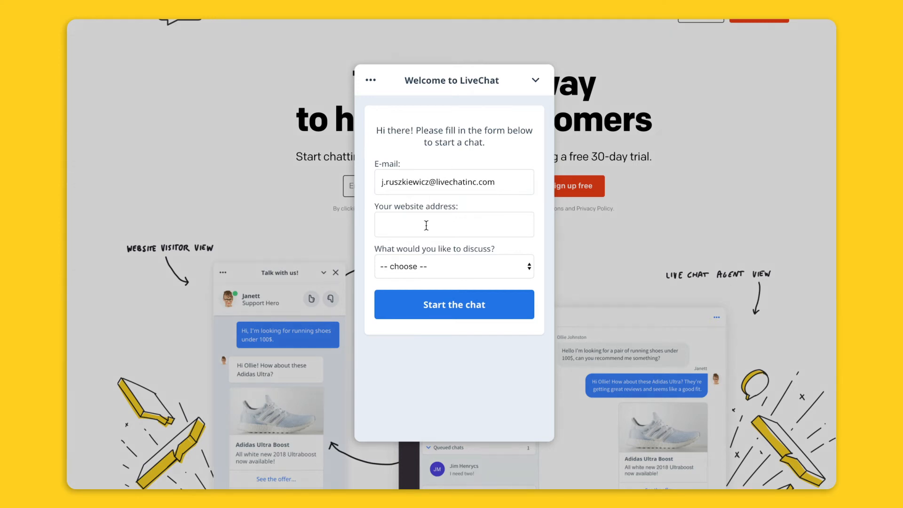
Step: Fill the survey with website livechatinc.com and topic Other, then start the chat
left_click(453, 224)
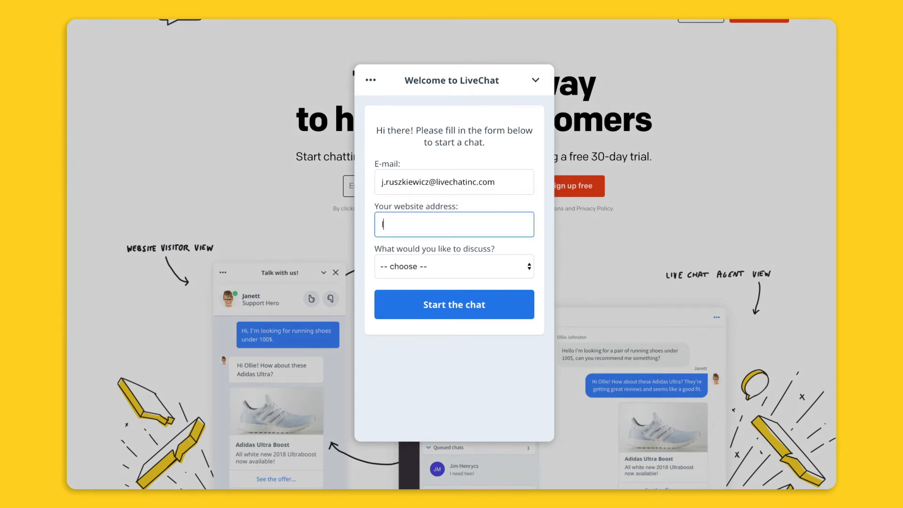
type("livechatinc.co")
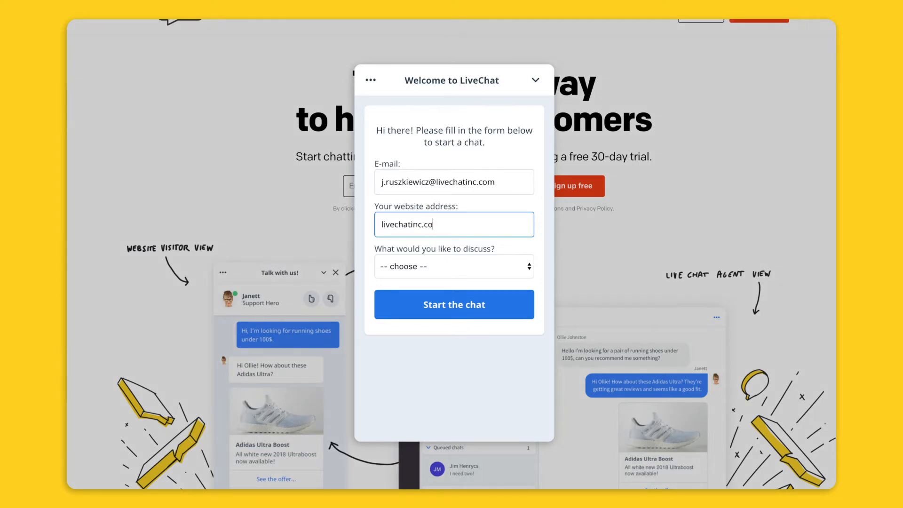
type("m")
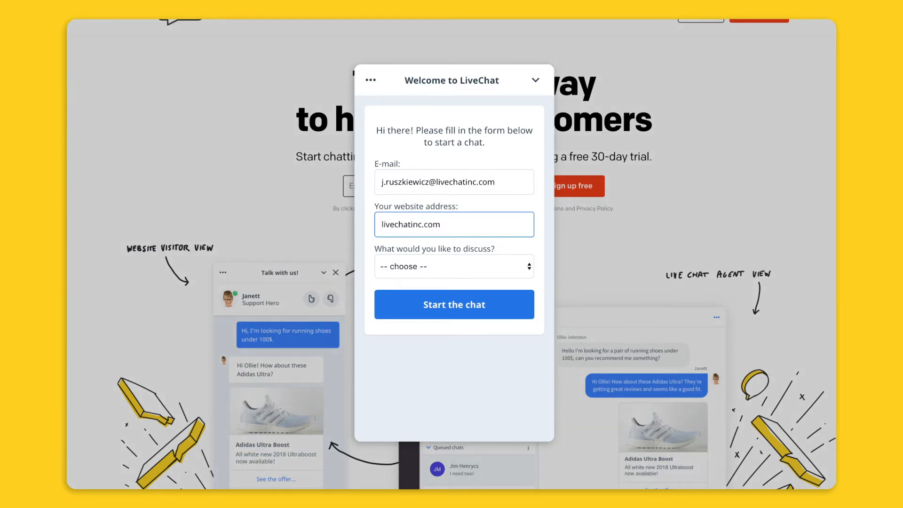
left_click(453, 266)
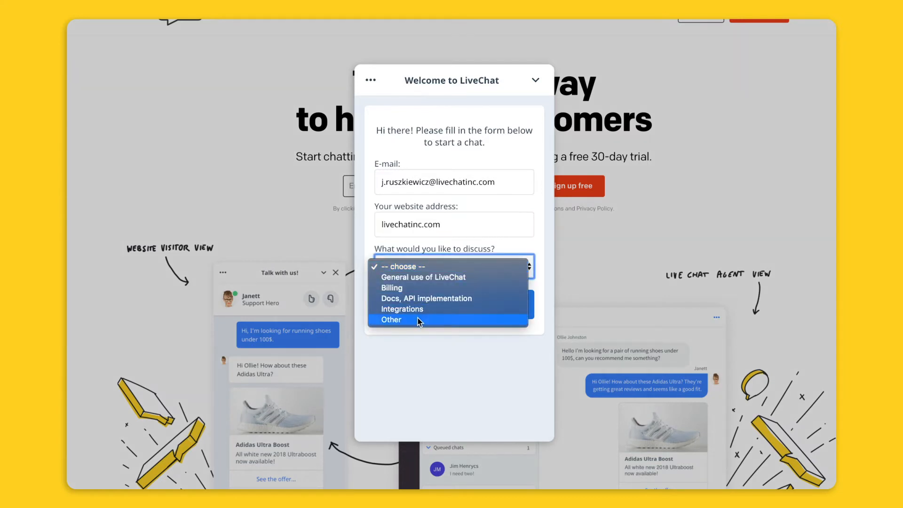
left_click(390, 320)
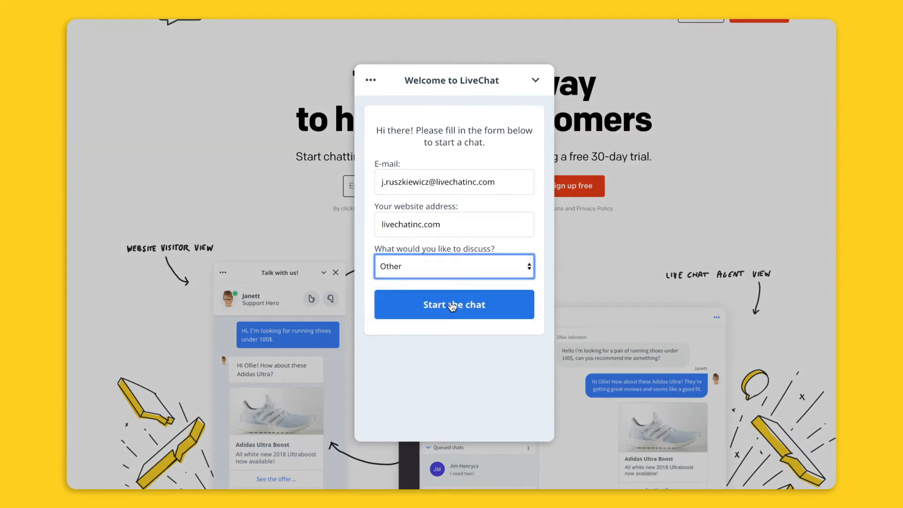
left_click(453, 303)
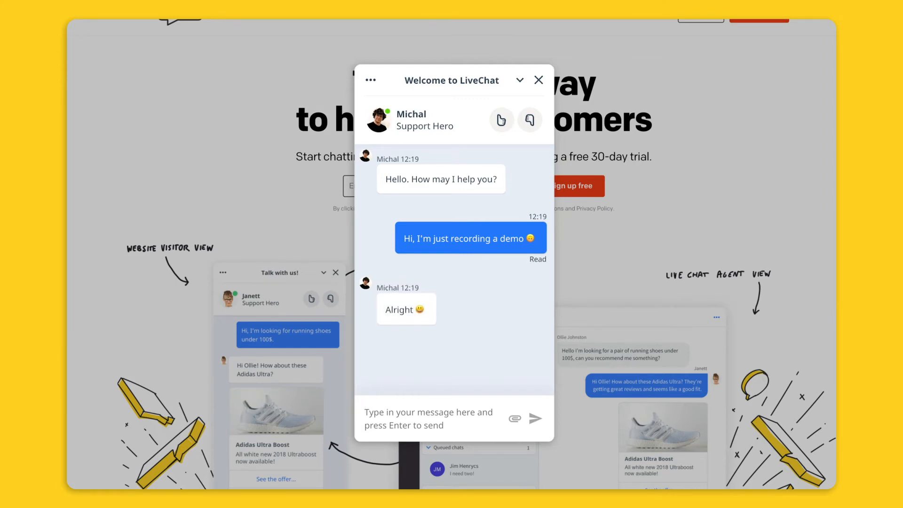
mouse_move(500, 119)
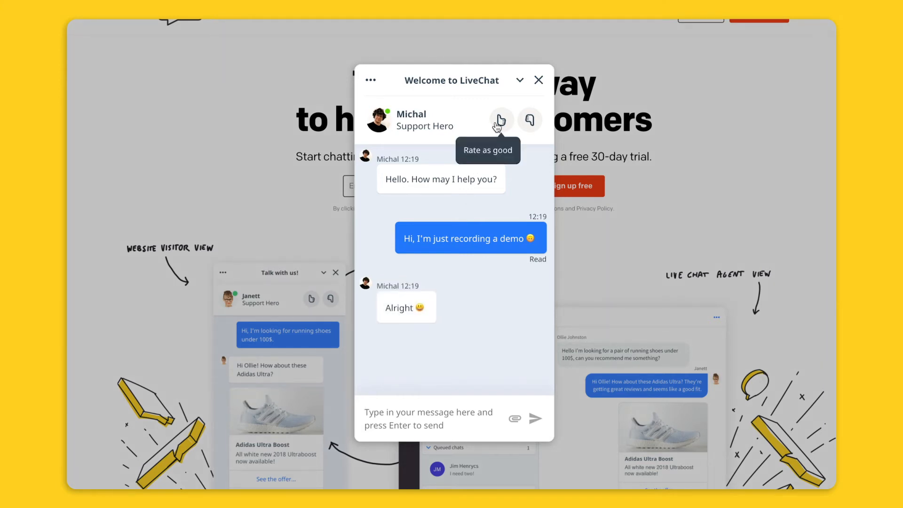
Step: Rate the agent as good with the comment 'very helpful' and show the chat's extra options
left_click(500, 119)
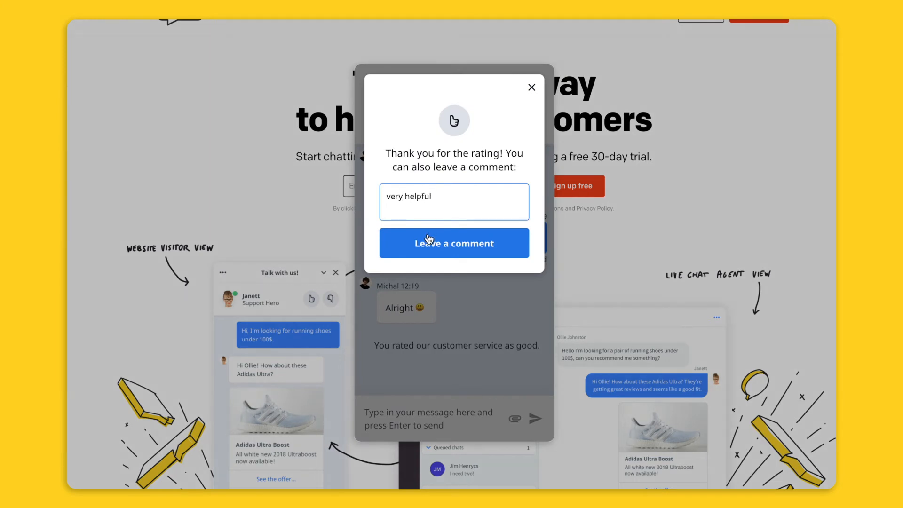
left_click(454, 243)
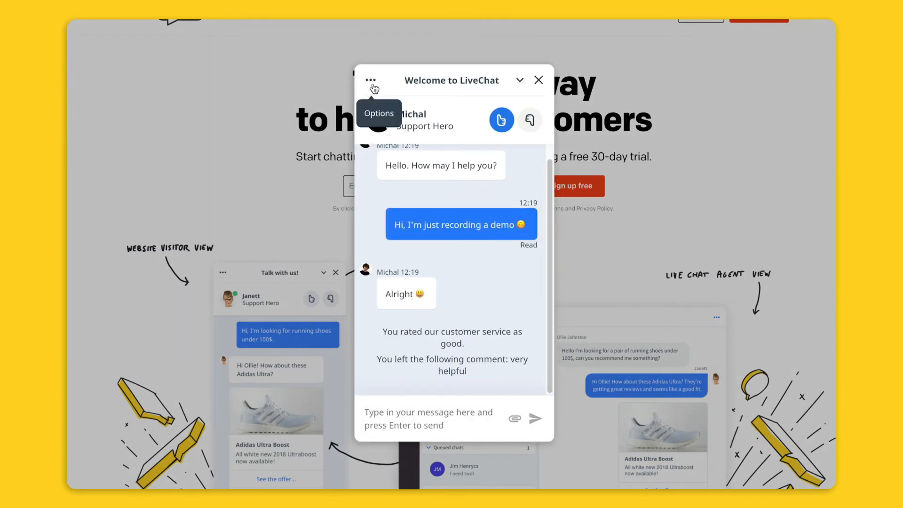
left_click(371, 80)
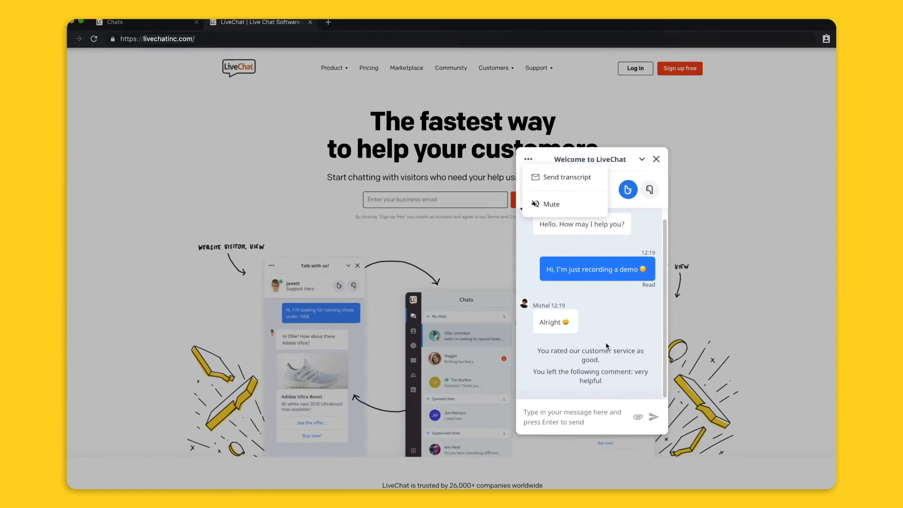
Step: Attach attachment.txt from the demo folder and send it into the chat
left_click(640, 416)
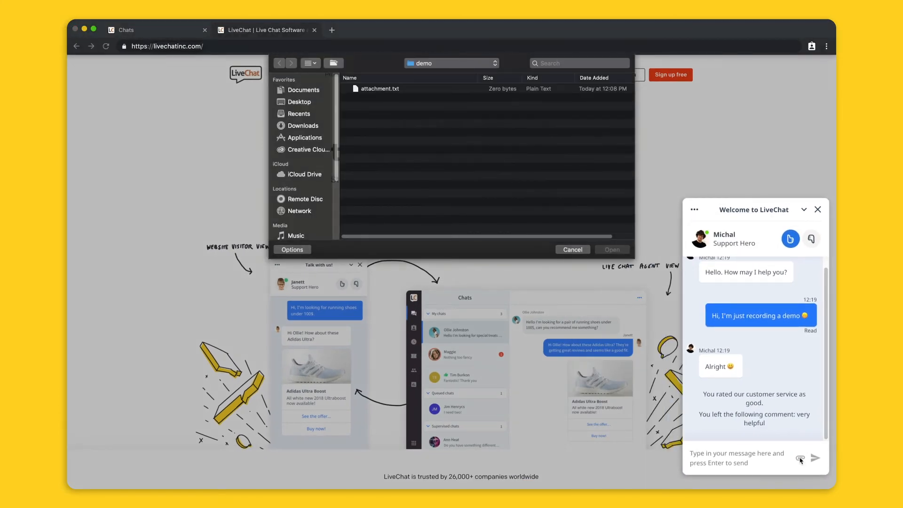
left_click(379, 88)
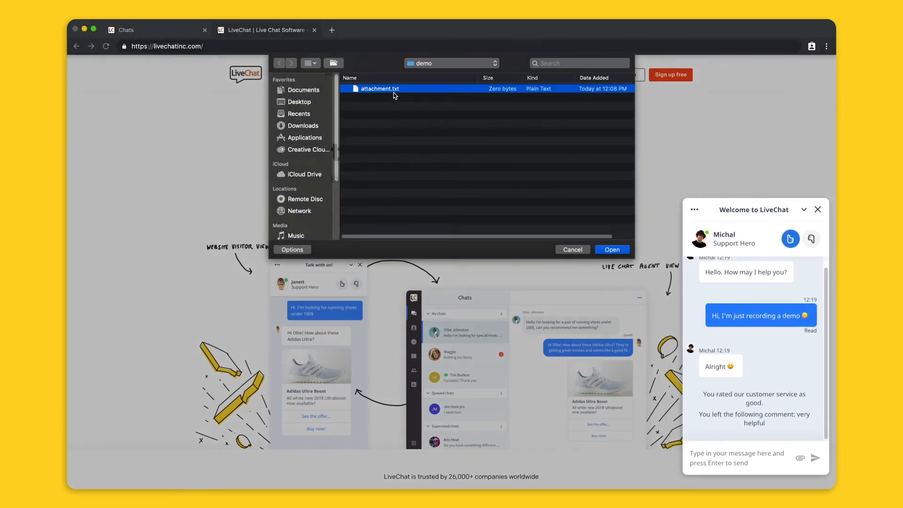
left_click(611, 249)
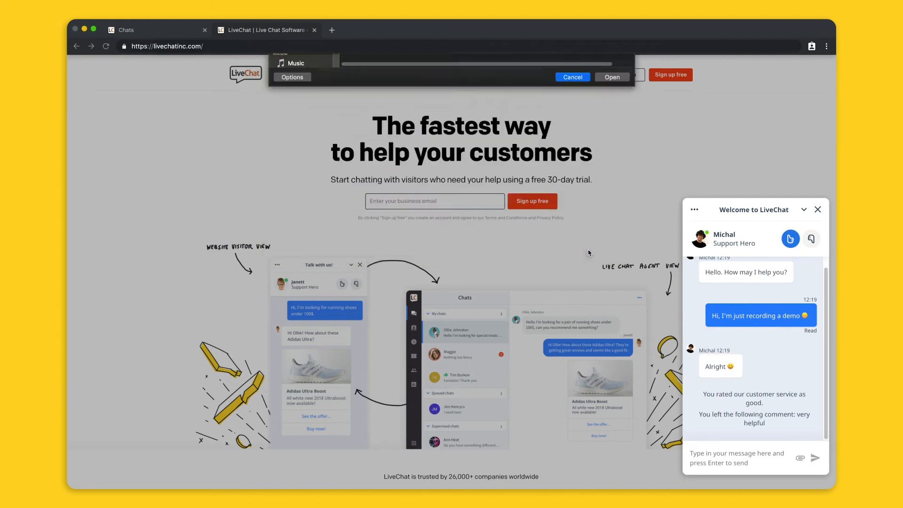
left_click(572, 77)
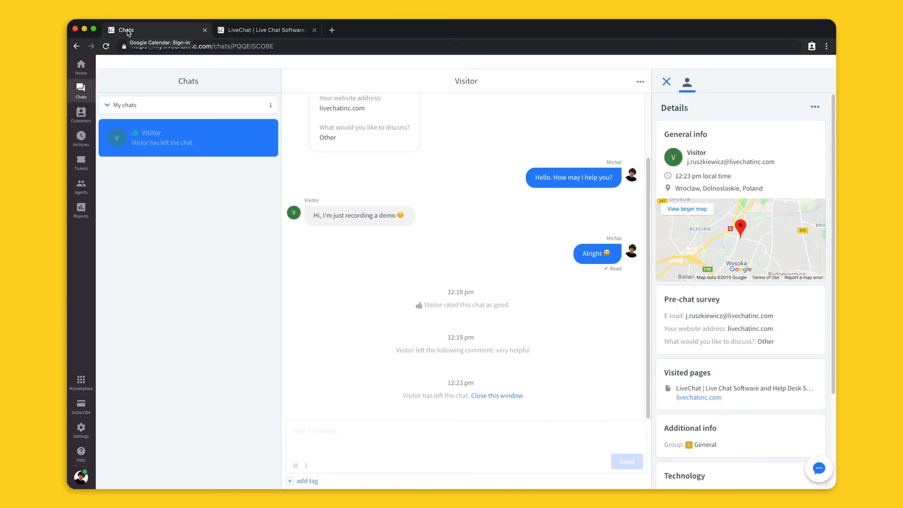
Step: Set the agent status to Don't accept chats and return to the website to see the offline form
left_click(81, 476)
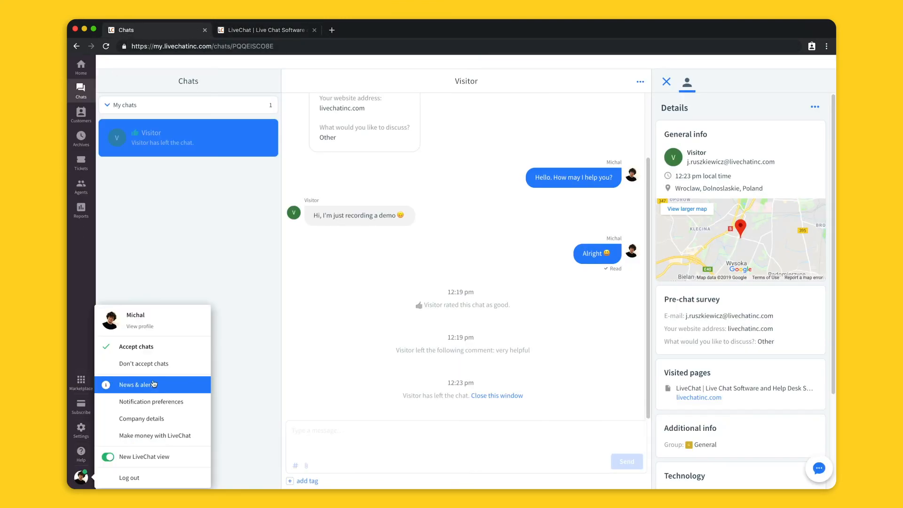
left_click(143, 363)
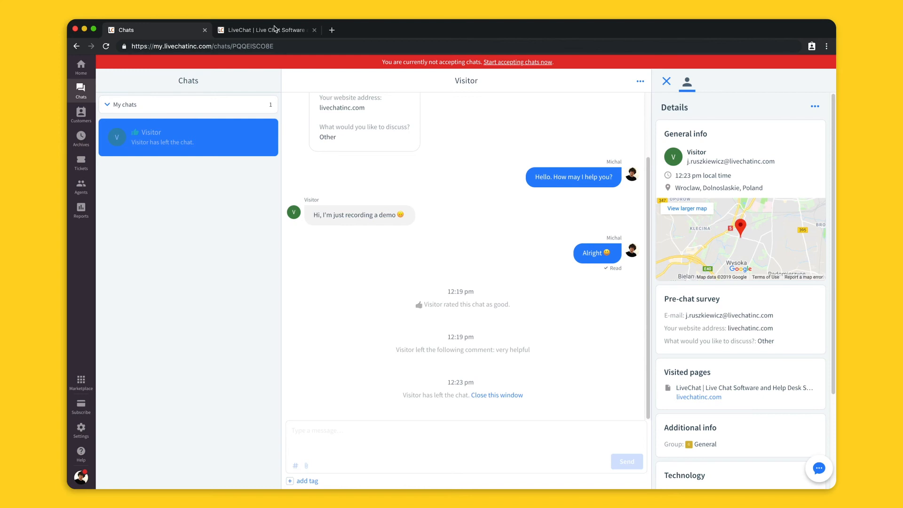
left_click(265, 29)
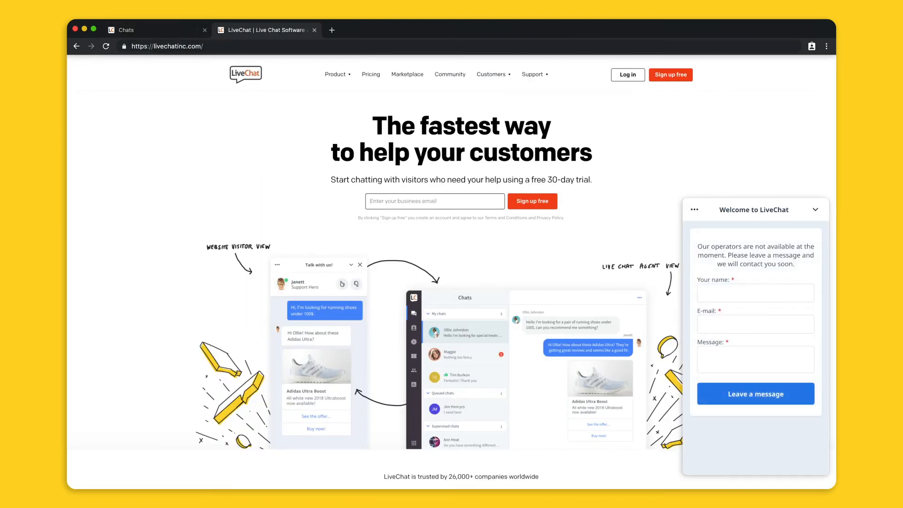